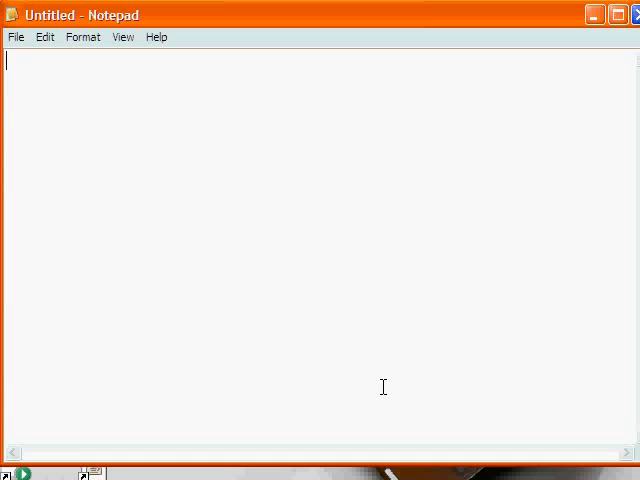
Enter the column header line A,B in the blank Notepad document after trying other header names
{"action": "type", "text": "color"}
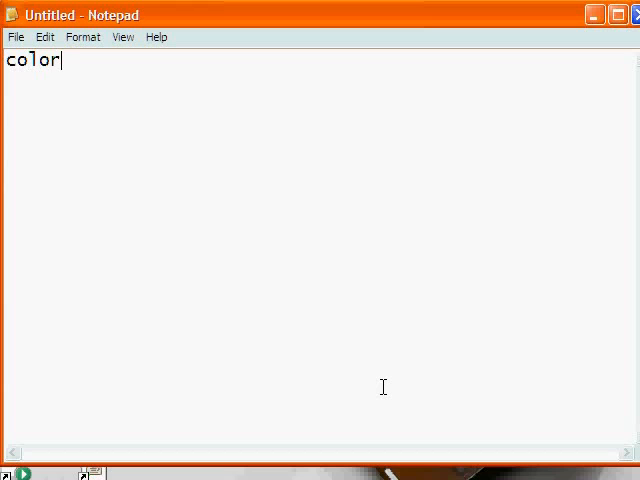
{"action": "type", "text": ",bw"}
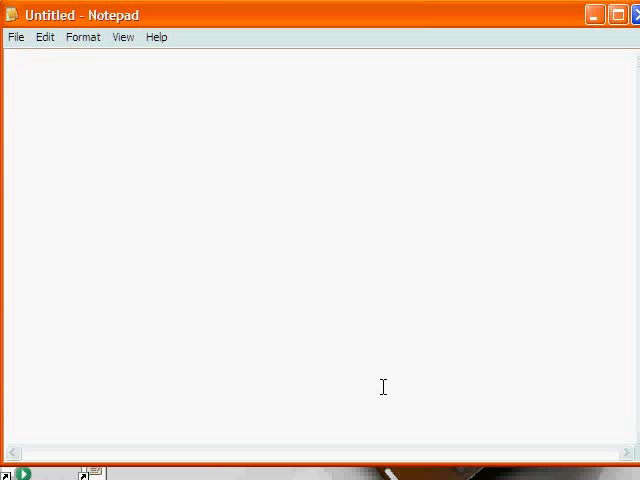
{"action": "type", "text": "before,after"}
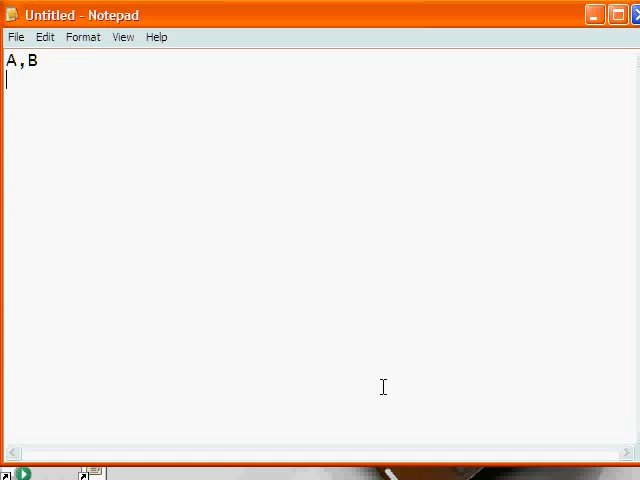
Enter the nine comma-separated value pairs from 23,33 to 26,34, one per line under the header
{"action": "type", "text": "23,3"}
{"action": "type", "text": "14,22"}
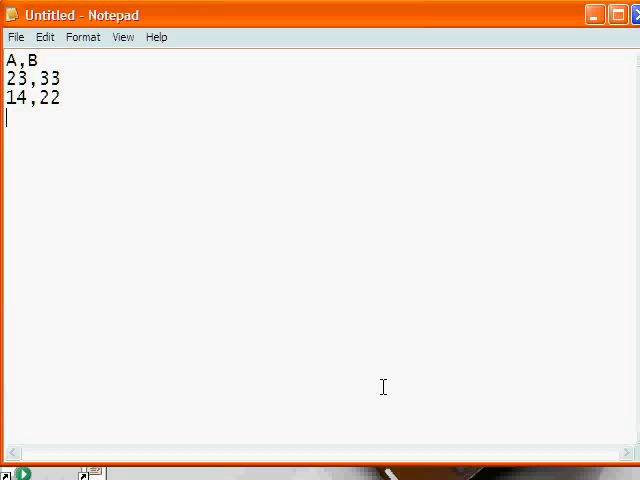
{"action": "type", "text": "35,38"}
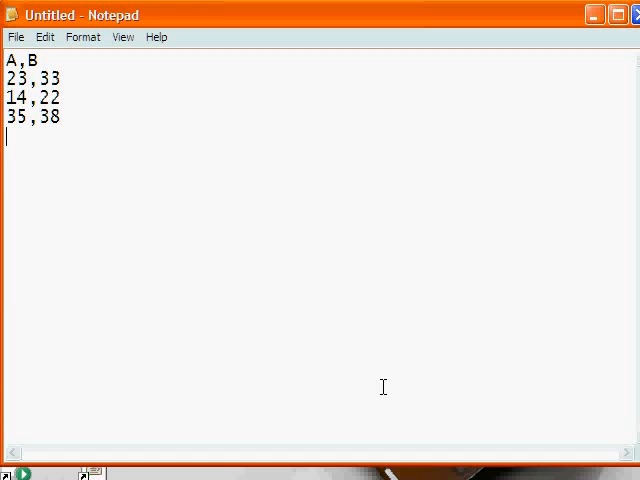
{"action": "type", "text": "26,30"}
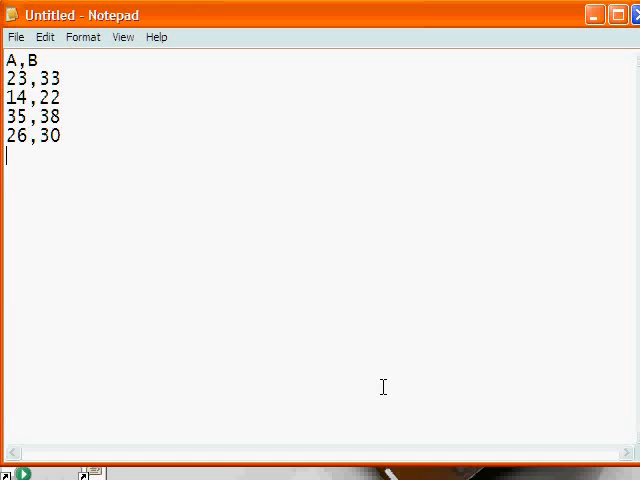
{"action": "type", "text": "28,3"}
{"action": "type", "text": "19,"}
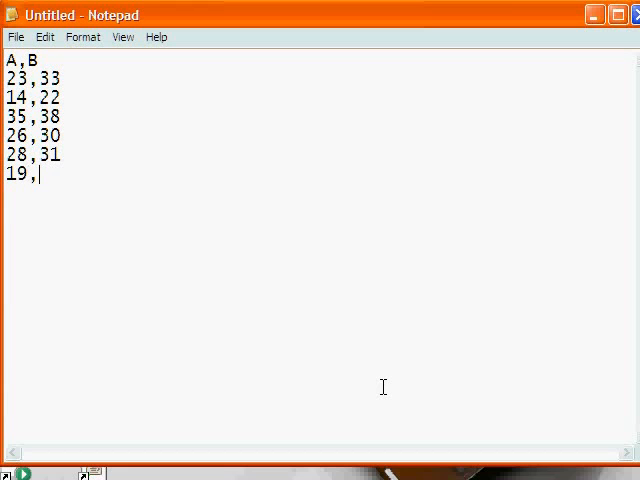
{"action": "type", "text": "17"}
{"action": "type", "text": "30"}
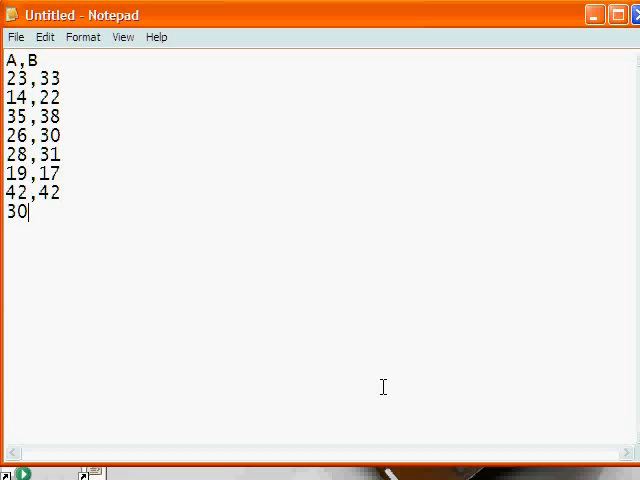
{"action": "type", "text": ",25"}
{"action": "type", "text": "26,34"}
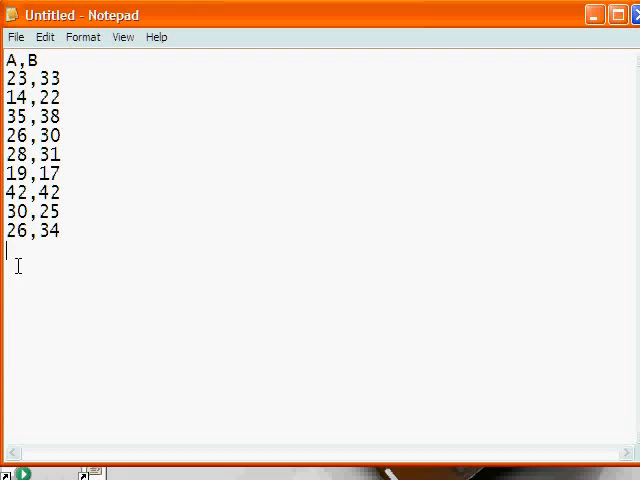
{"action": "left_click", "coordinate": [16, 36]}
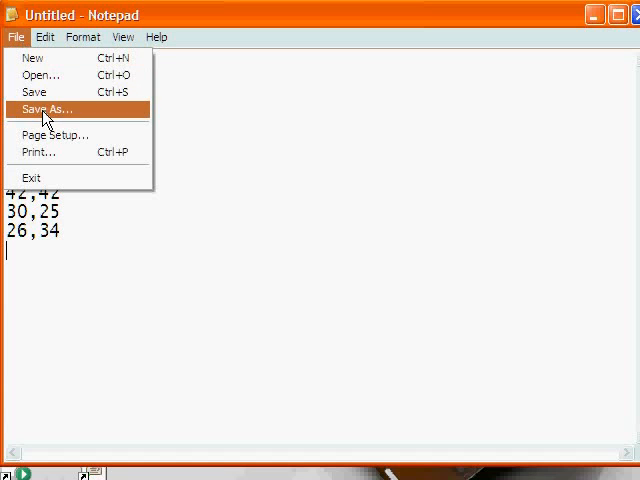
Save the data via Save As into C:\temp as type All Files with the name related.csv
{"action": "left_click", "coordinate": [50, 110]}
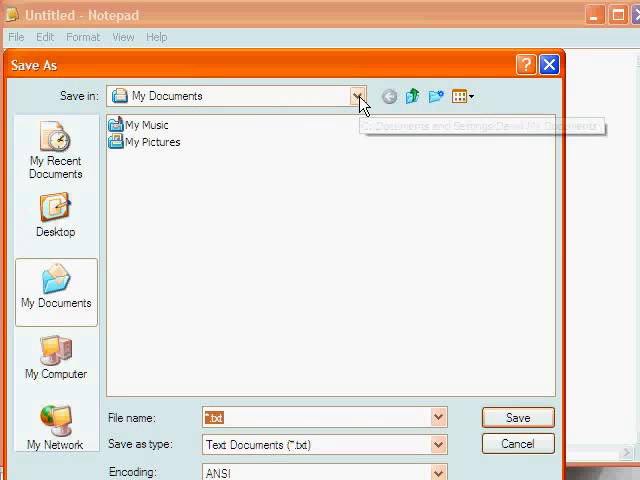
{"action": "left_click", "coordinate": [358, 96]}
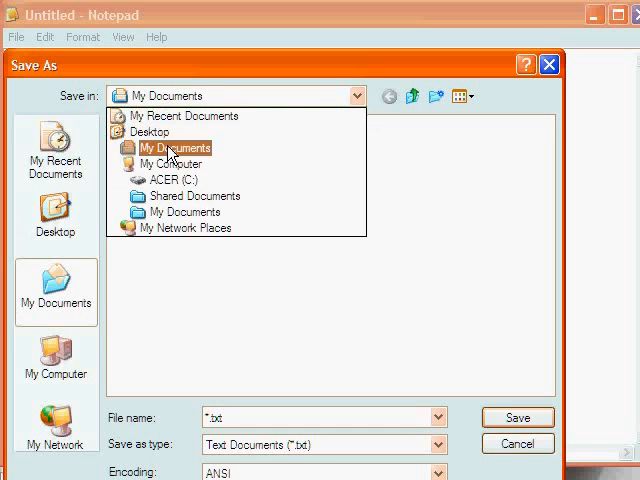
{"action": "left_click", "coordinate": [168, 180]}
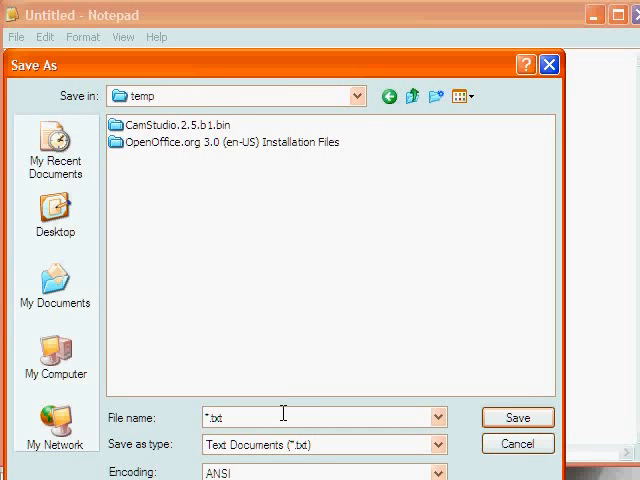
{"action": "left_click", "coordinate": [434, 444]}
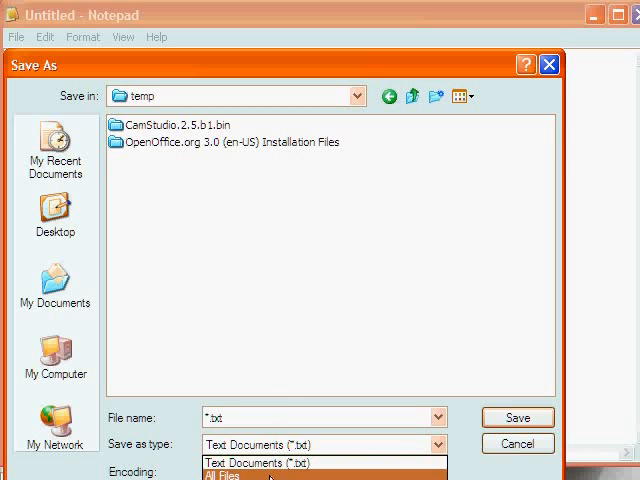
{"action": "left_click", "coordinate": [220, 468]}
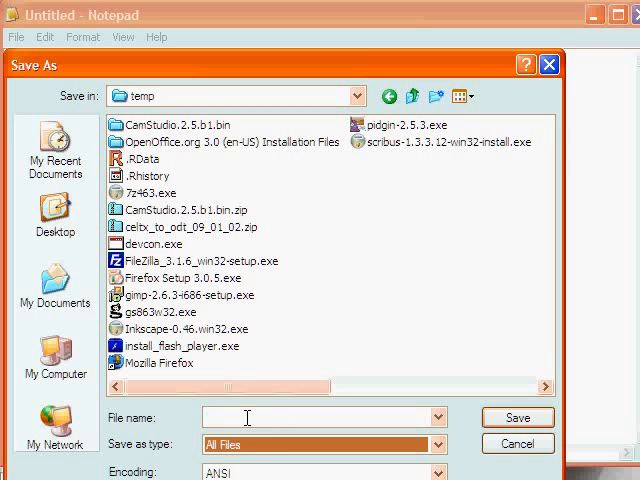
{"action": "type", "text": "f"}
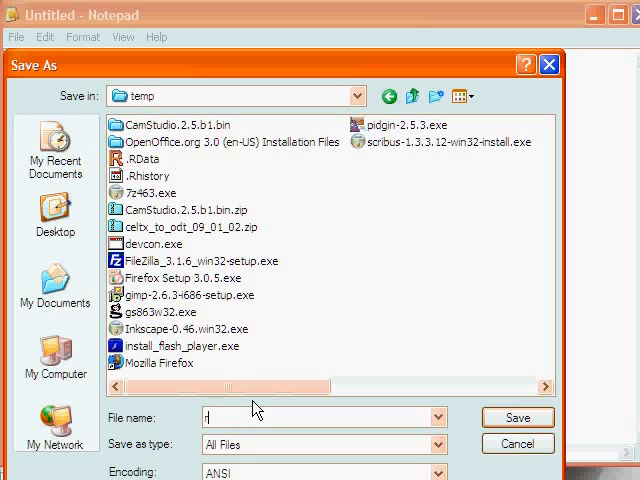
{"action": "type", "text": "related.csv"}
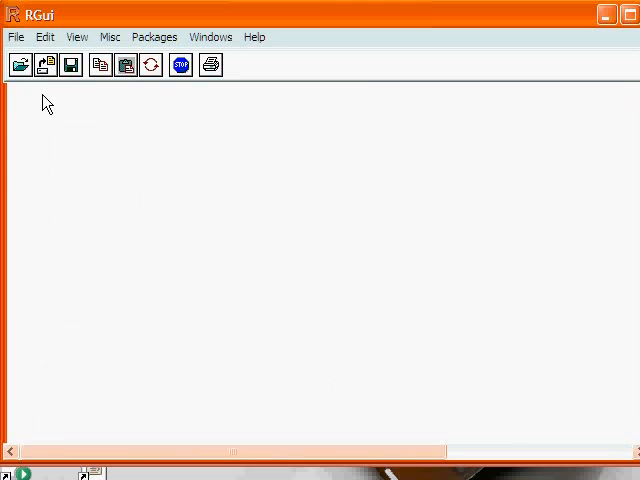
{"action": "mouse_move", "coordinate": [164, 100]}
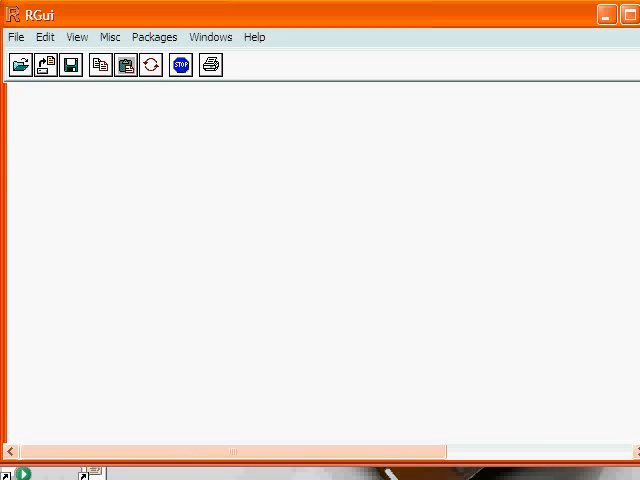
Set the R working directory to c:/temp with setwd, correcting the backslash path to forward slashes
{"action": "type", "text": "setwd"}
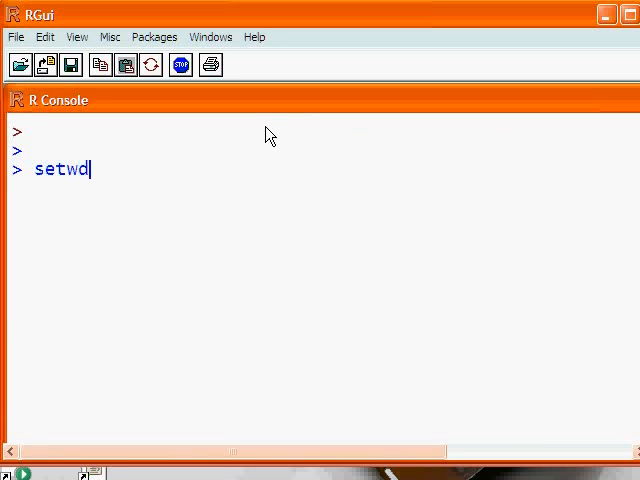
{"action": "type", "text": "(\"c:\\"}
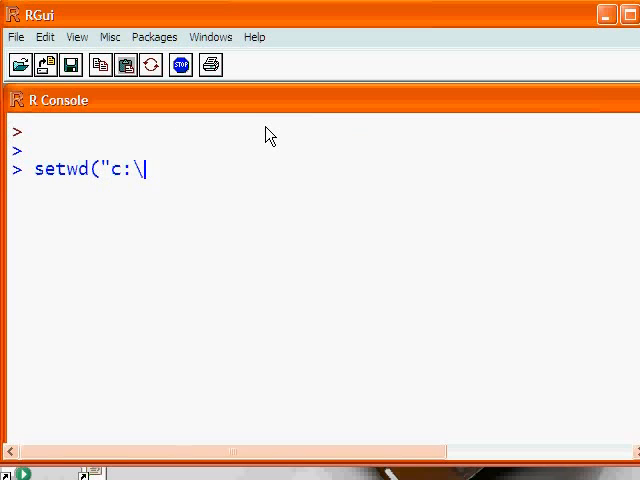
{"action": "type", "text": "\\temp\")"}
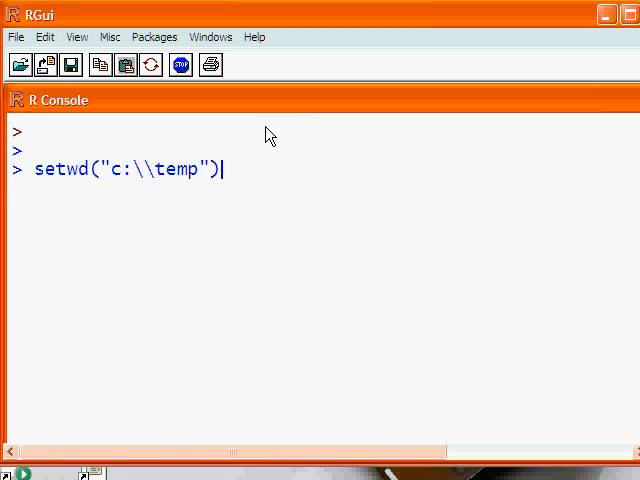
{"action": "type", "text": "setwd("}
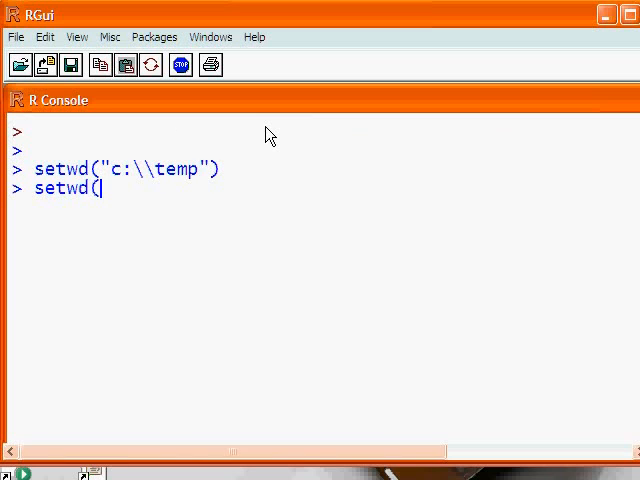
{"action": "type", "text": "\"c:/temp"}
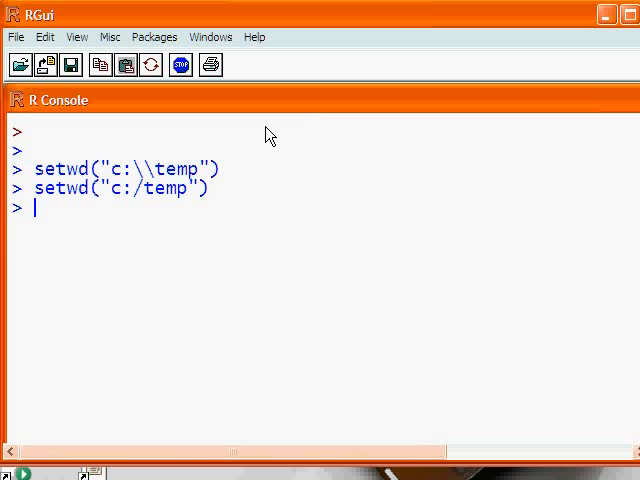
Read related.csv into d and list its column names A and B
{"action": "type", "text": "d <"}
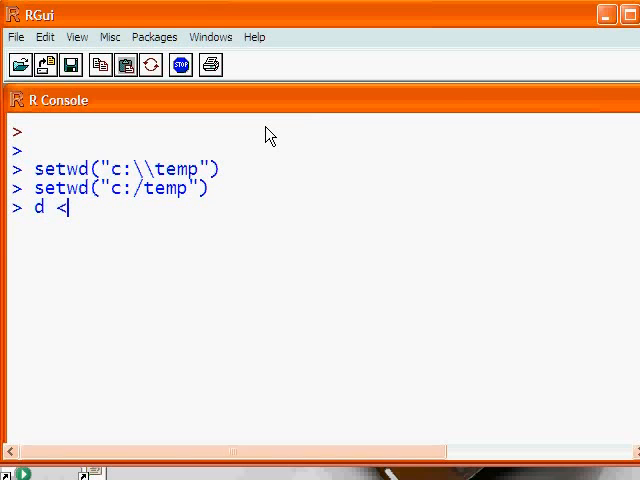
{"action": "type", "text": "- read."}
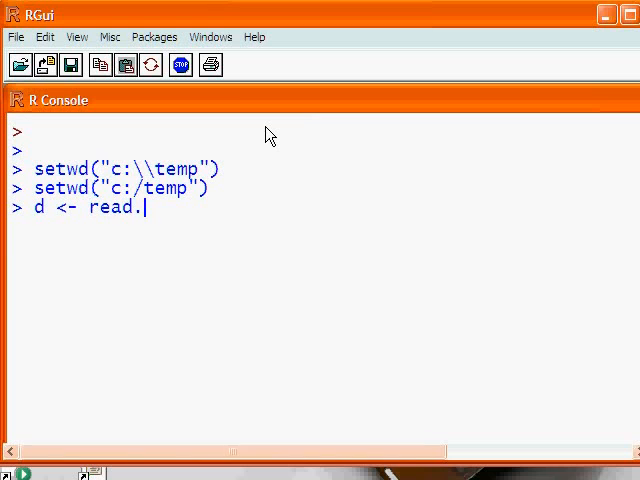
{"action": "type", "text": "csv(\""}
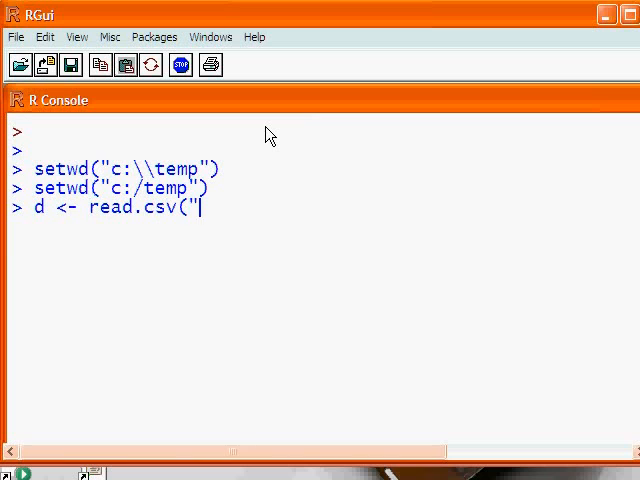
{"action": "type", "text": "related.csv\""}
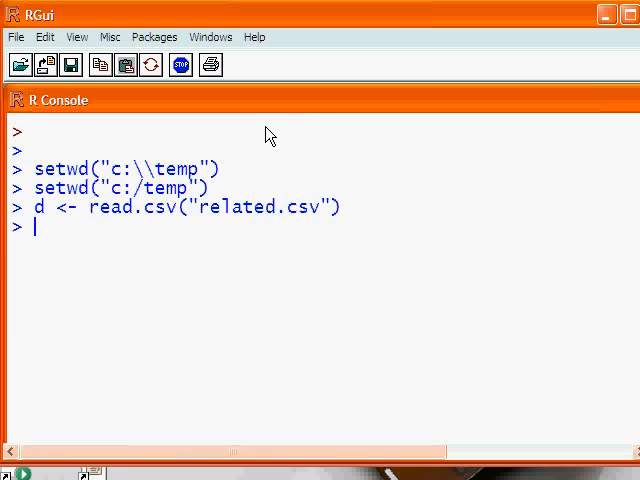
{"action": "type", "text": "names(d"}
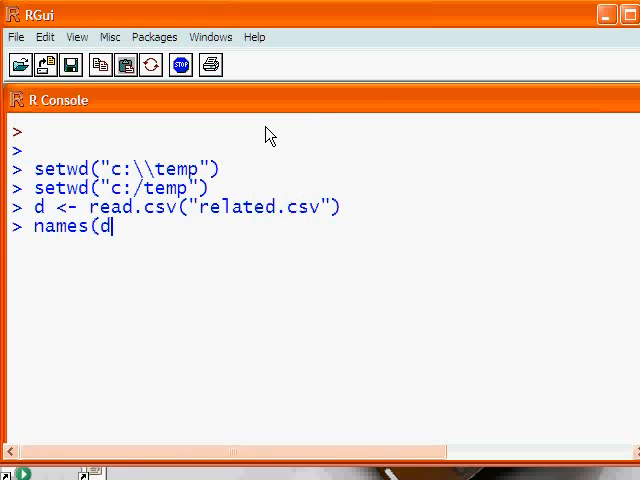
{"action": "key", "text": "Return"}
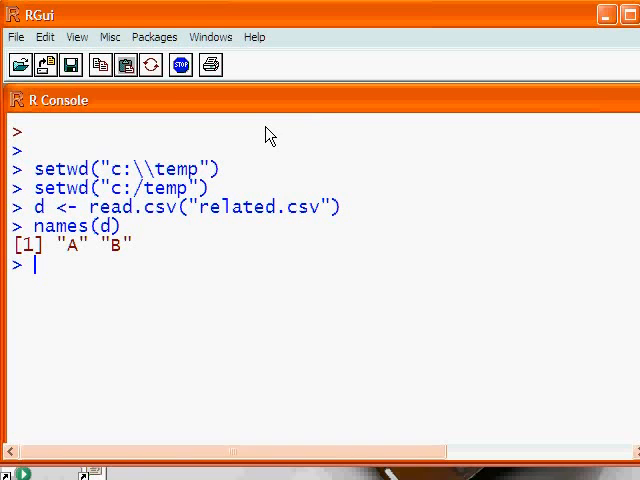
Display the first three rows of d with d[1:3,]
{"action": "type", "text": "d"}
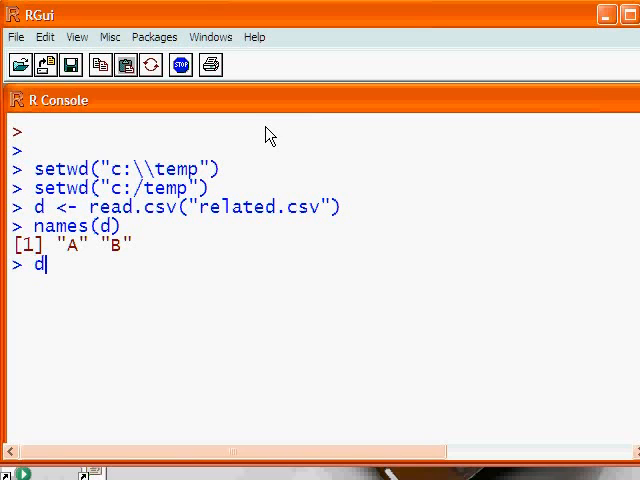
{"action": "type", "text": "[1:"}
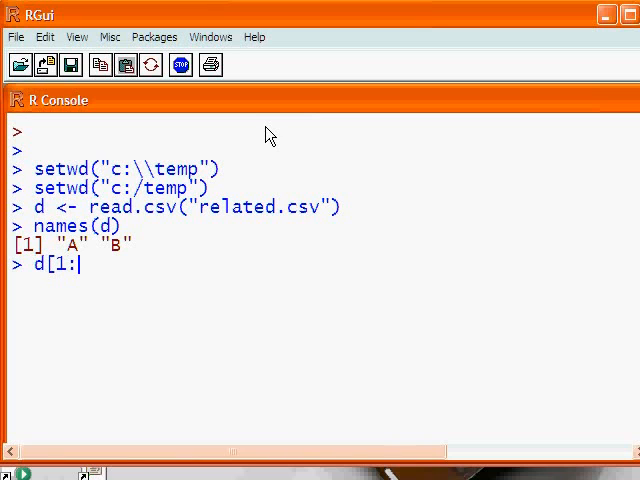
{"action": "type", "text": "3,"}
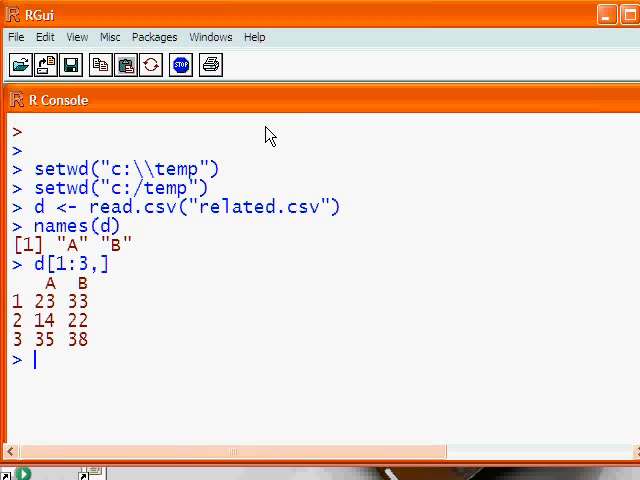
Run t.test(d$A, d$B, paired=T), giving t = -1.9453, df = 8, p-value = 0.08763
{"action": "type", "text": "t"}
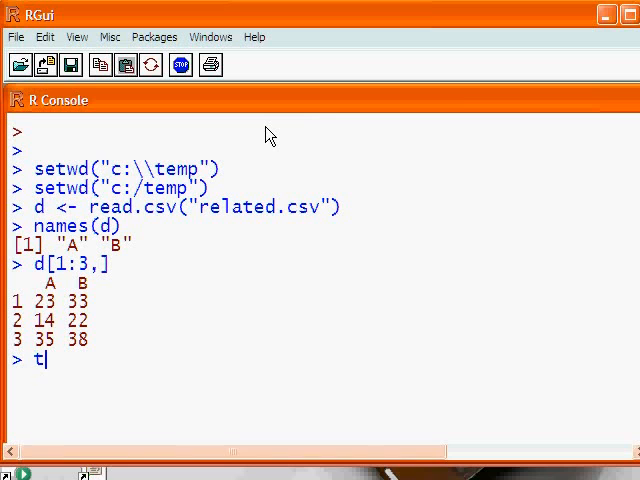
{"action": "type", "text": ".test("}
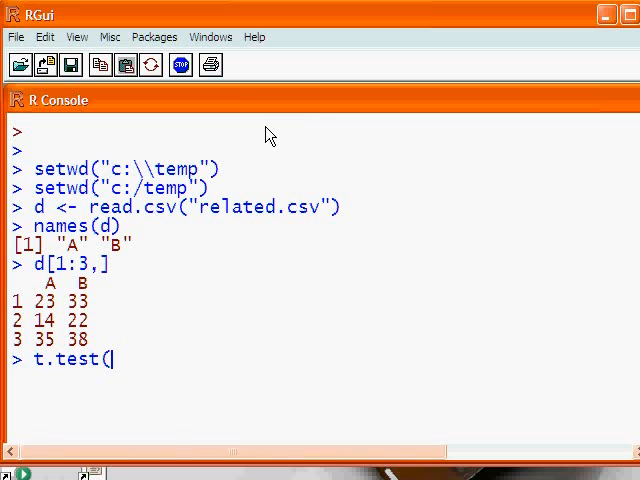
{"action": "type", "text": "d$"}
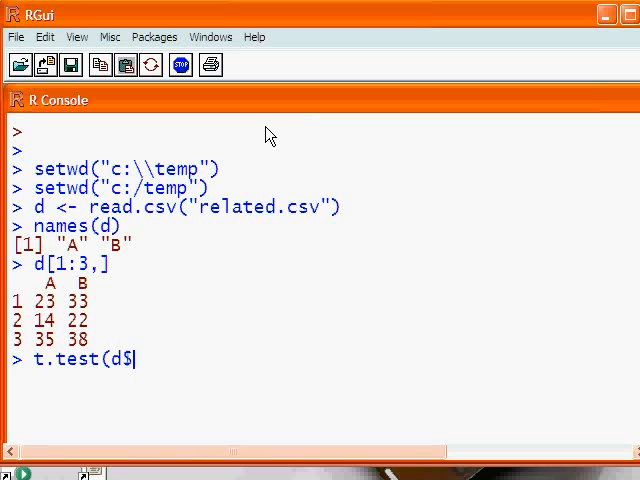
{"action": "type", "text": "A, d$"}
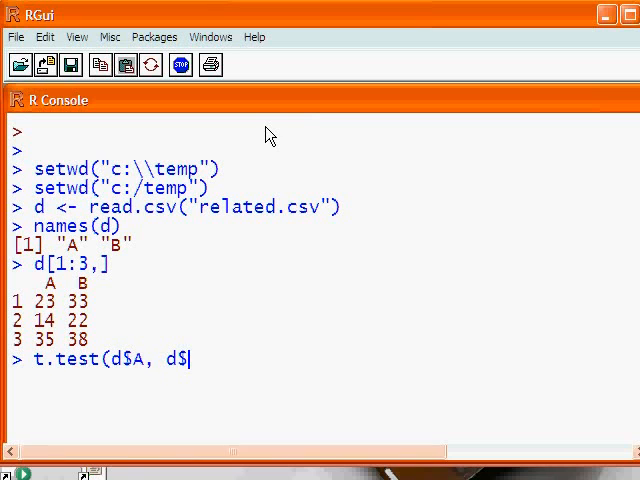
{"action": "type", "text": "B, paire"}
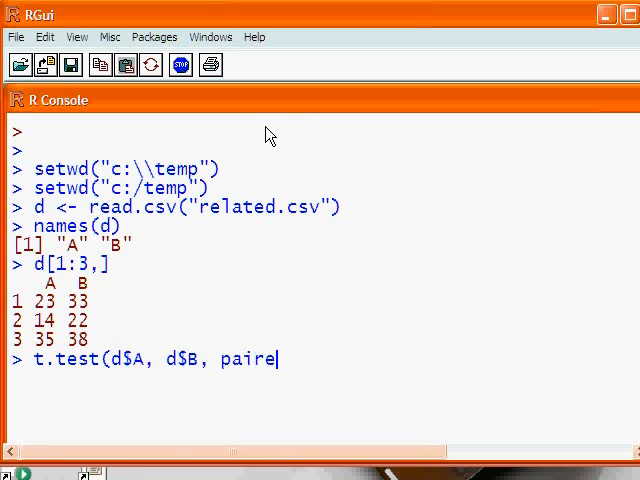
{"action": "type", "text": "d=T)"}
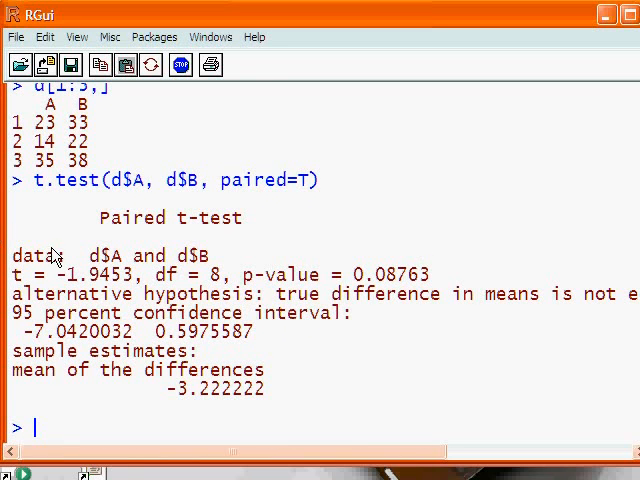
{"action": "mouse_move", "coordinate": [204, 280]}
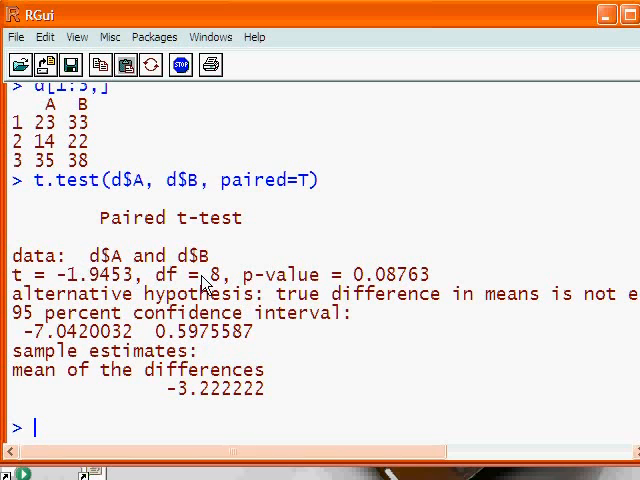
{"action": "mouse_move", "coordinate": [360, 284]}
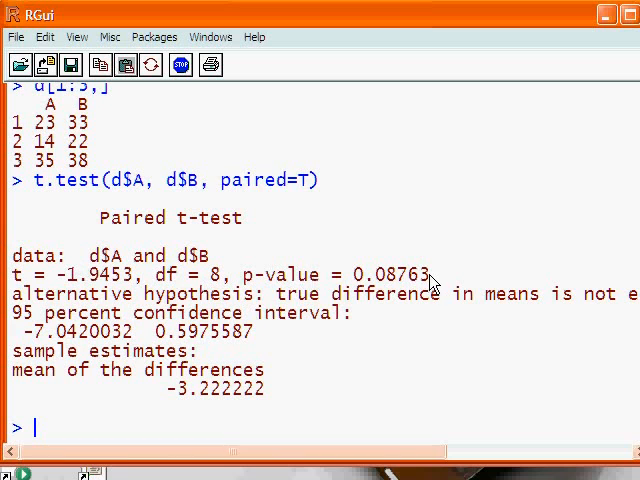
{"action": "scroll", "scroll_direction": "down", "scroll_amount": 3}
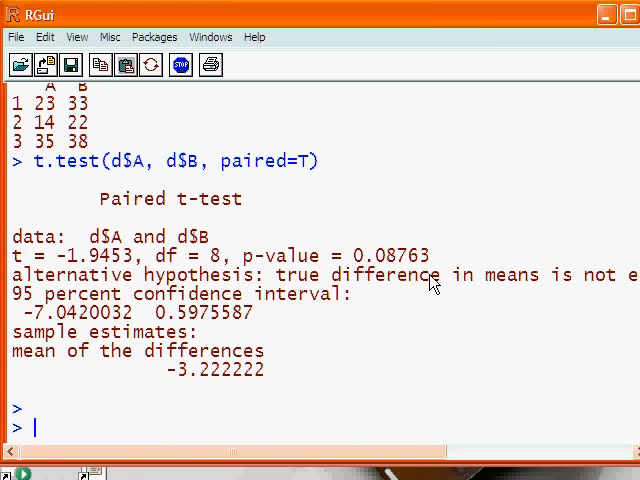
Run wilcox.test(d$A, d$B, paired=T, exact=F), giving V = 6, p-value = 0.1065
{"action": "type", "text": "wilc"}
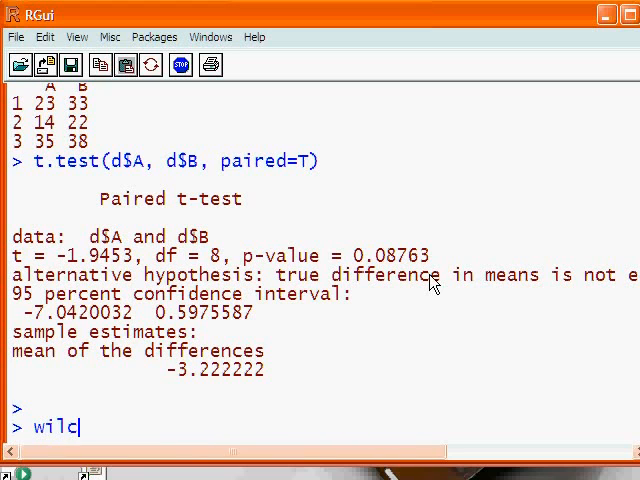
{"action": "type", "text": "ox.t"}
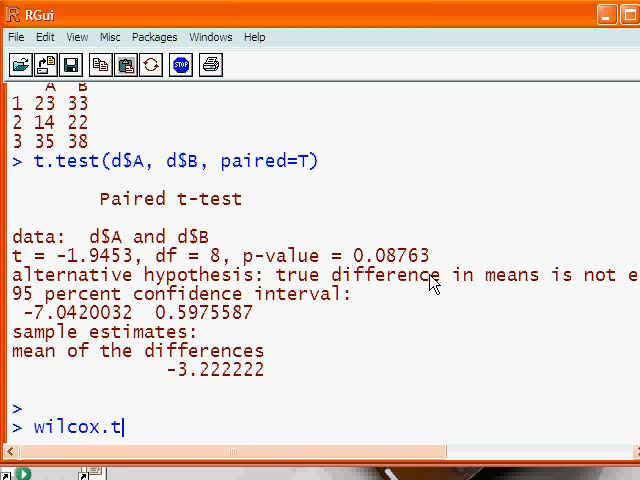
{"action": "type", "text": "est(d$"}
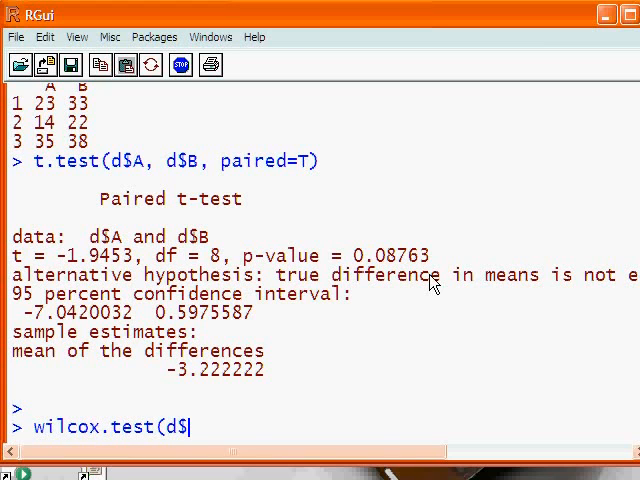
{"action": "type", "text": "A, d"}
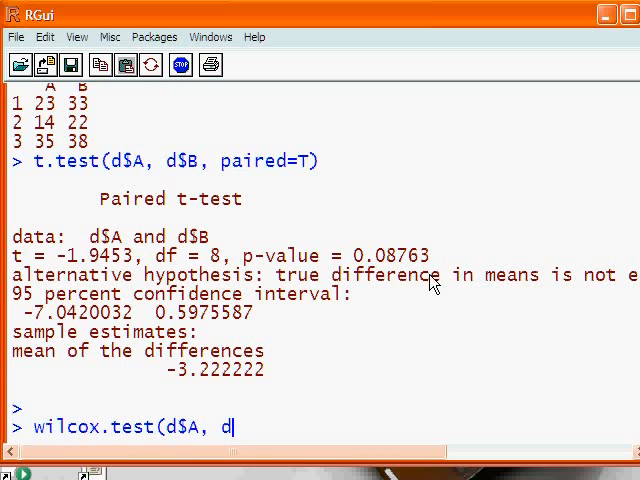
{"action": "type", "text": "$B,"}
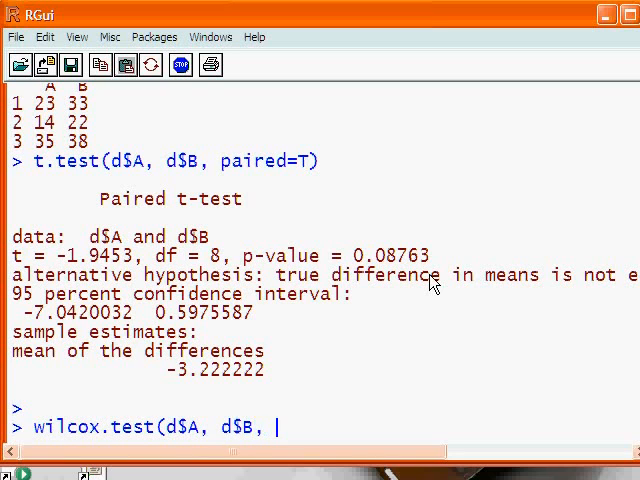
{"action": "type", "text": "paired=T"}
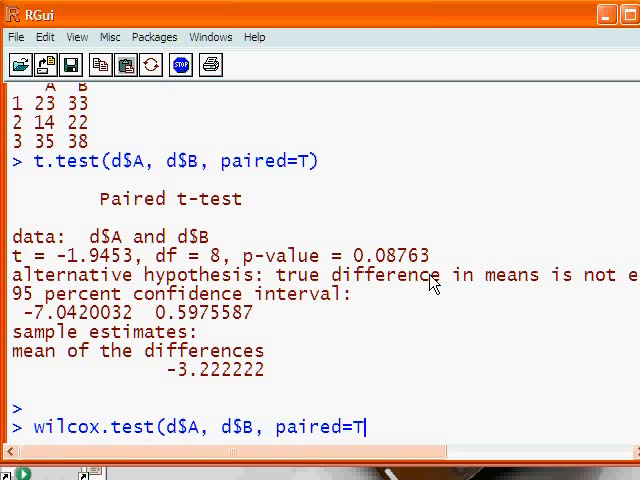
{"action": "type", "text": ", exact"}
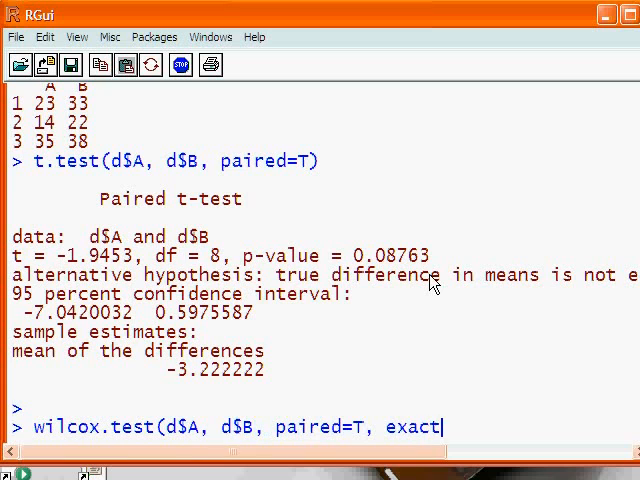
{"action": "type", "text": "=F)"}
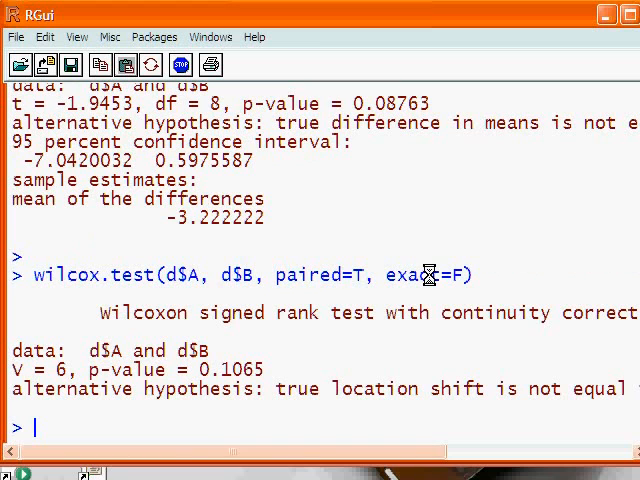
{"action": "mouse_move", "coordinate": [428, 276]}
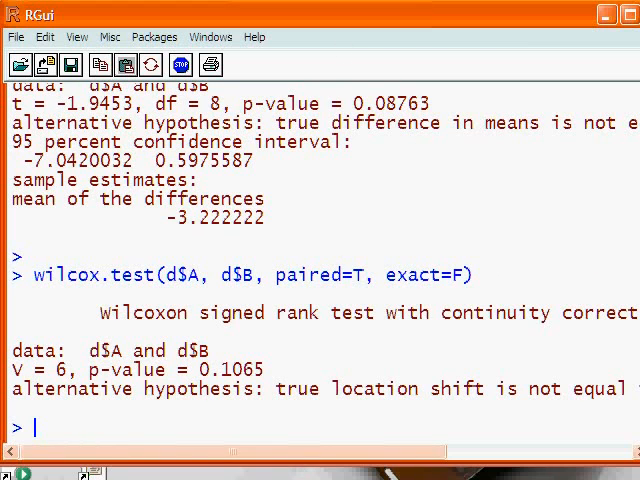